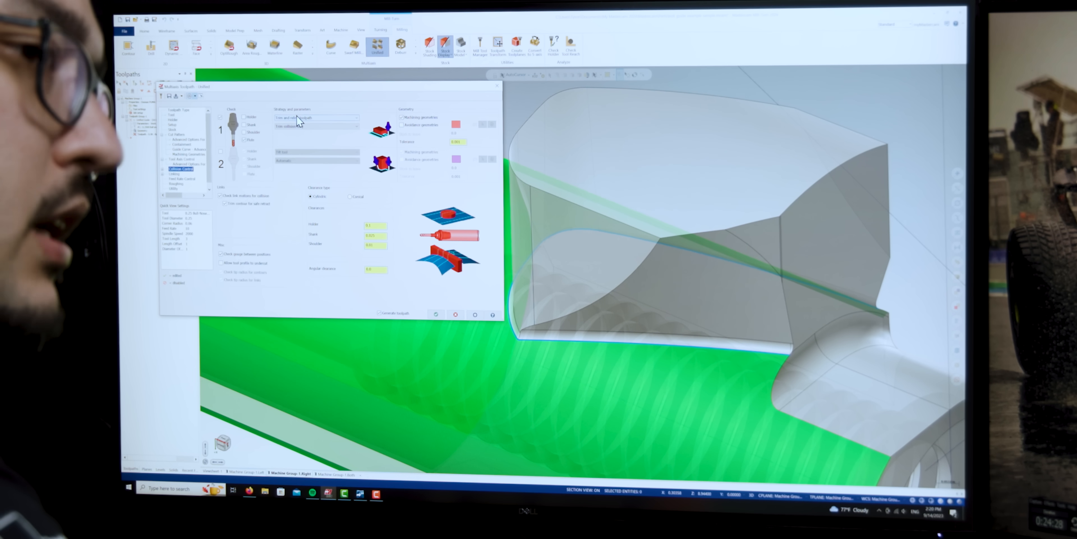
# Set the Retract tool strategy in Collision Control to 'Along opt. in XZ plane'
pyautogui.click(315, 118)
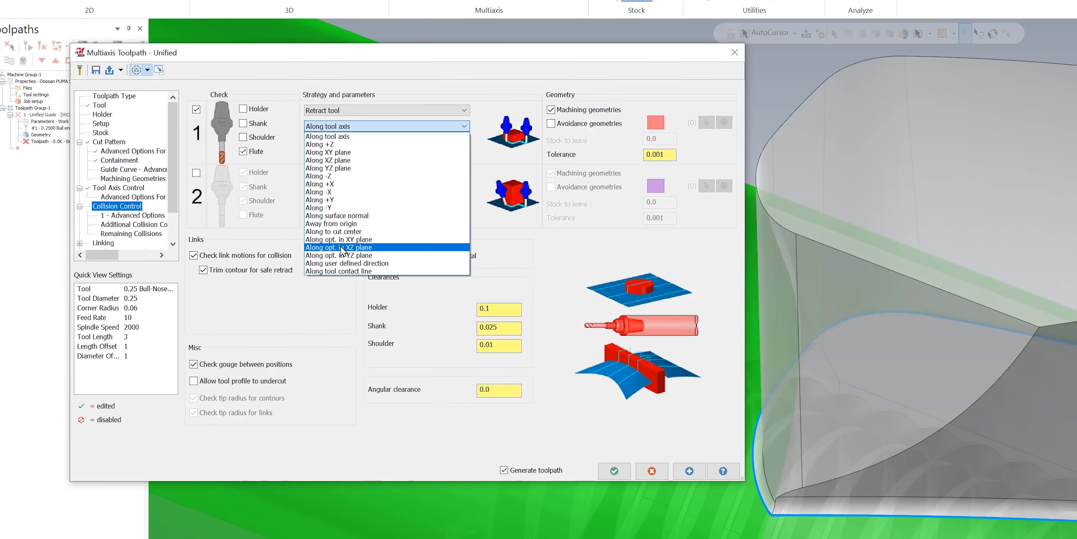
pyautogui.click(338, 247)
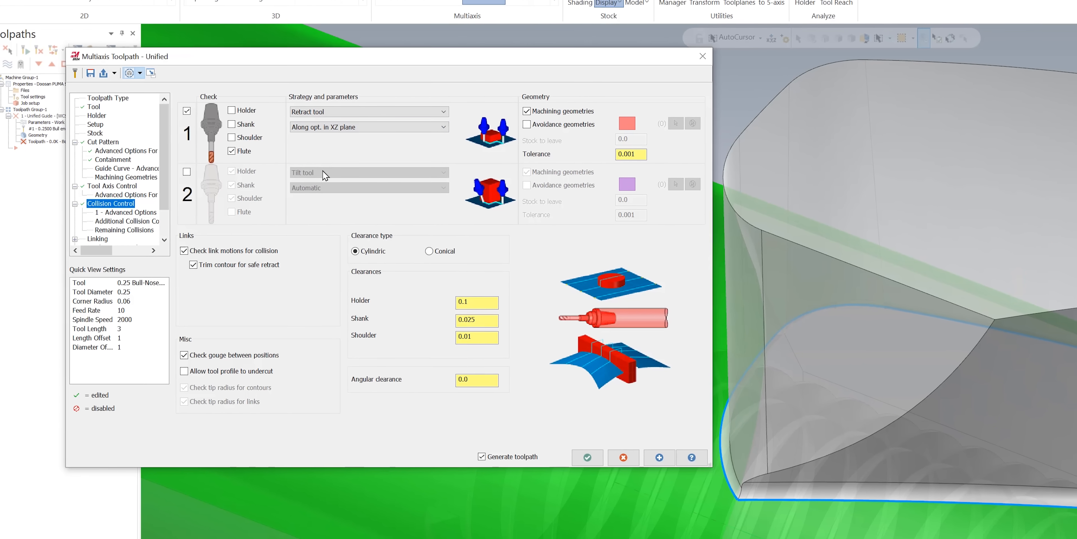